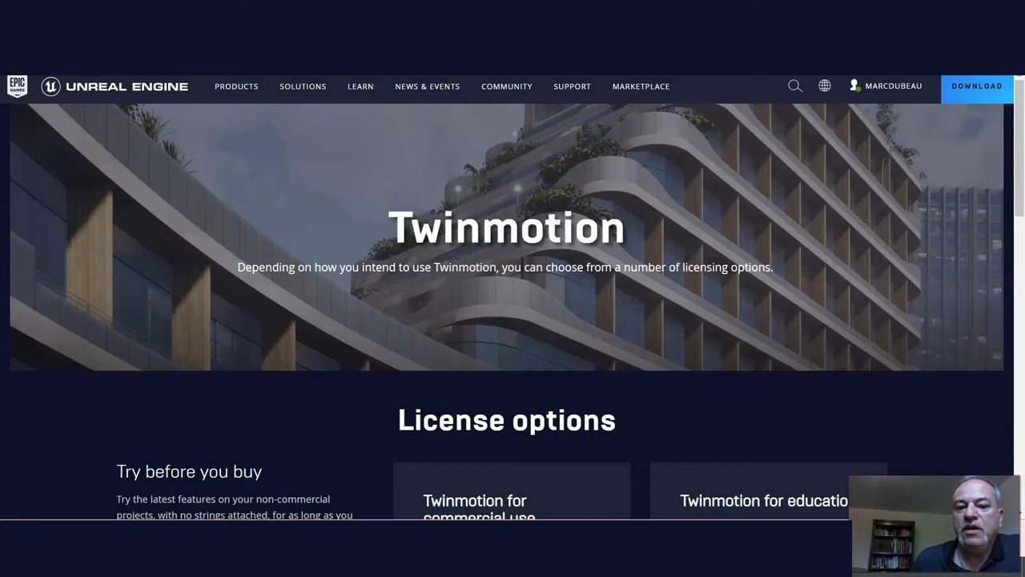
Search Google for "epic game launcher" from the Chrome address bar.
click(894, 87)
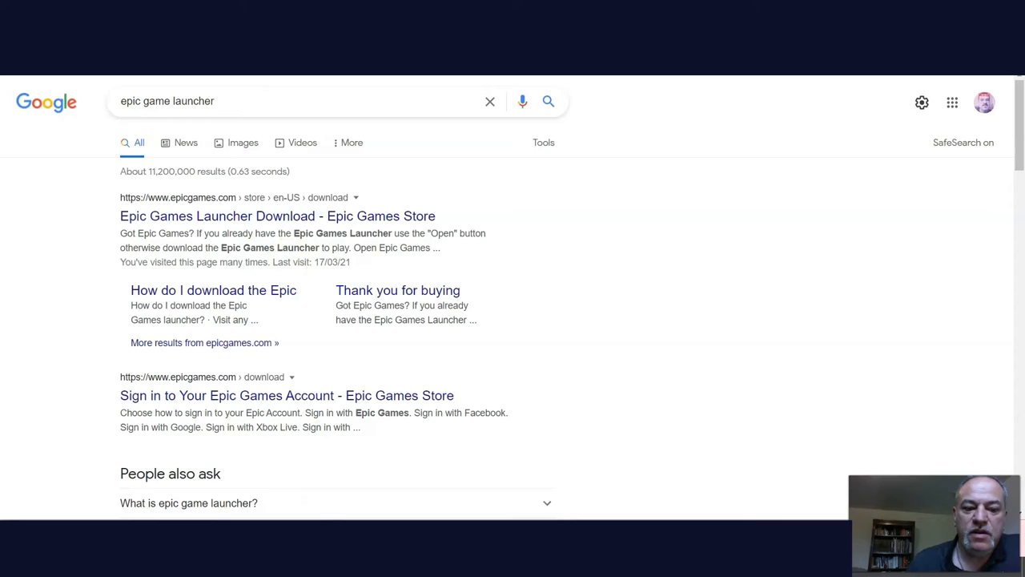
Sign in to Epic Games with the first Google account and confirm to return to the launcher.
click(286, 394)
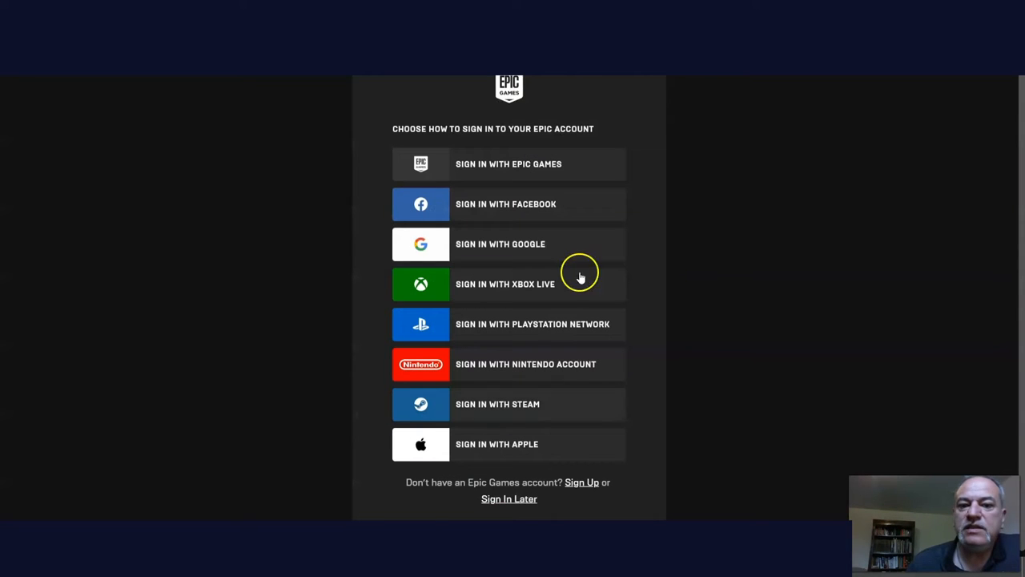
mouse_move(596, 208)
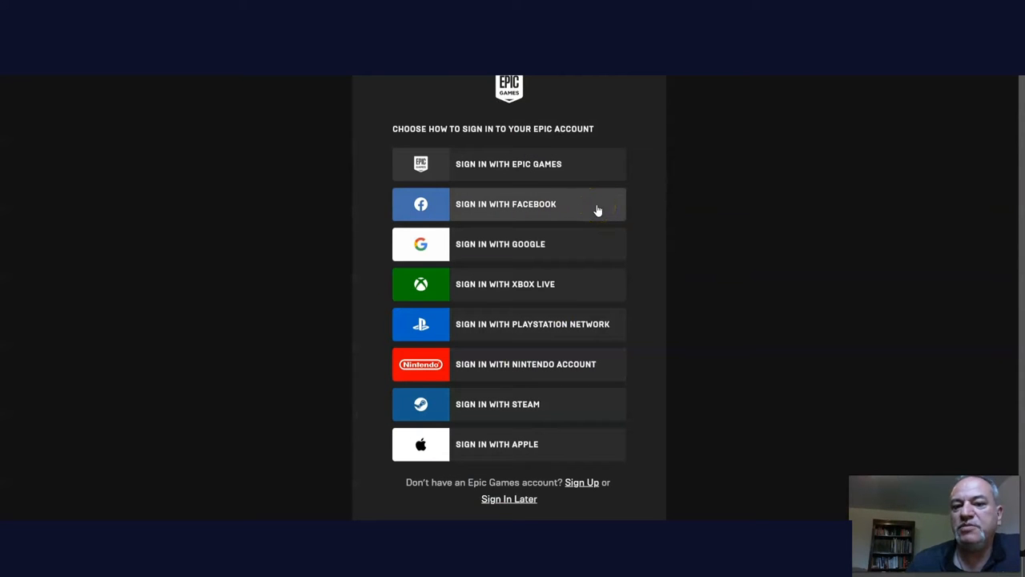
mouse_move(519, 243)
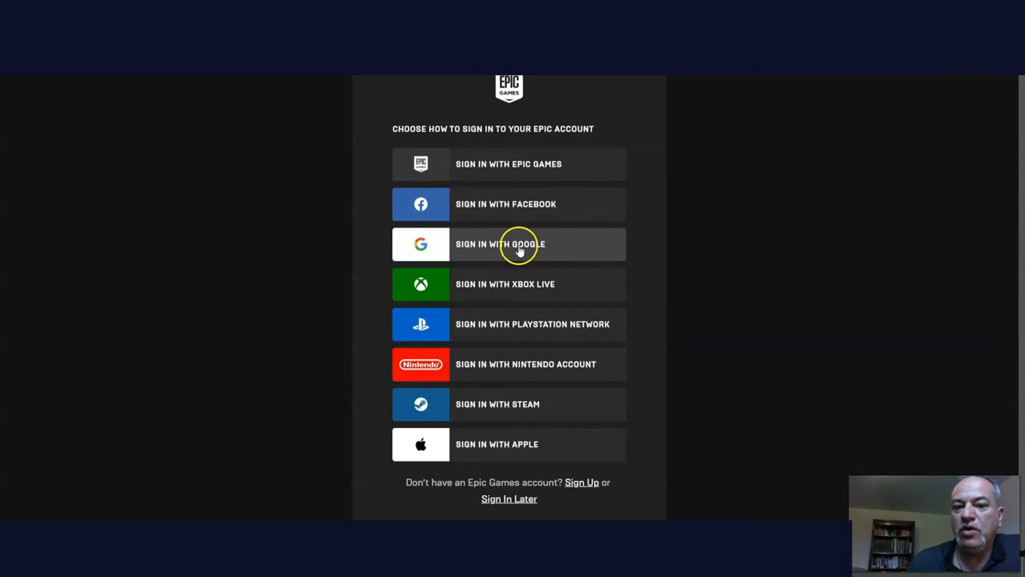
click(510, 243)
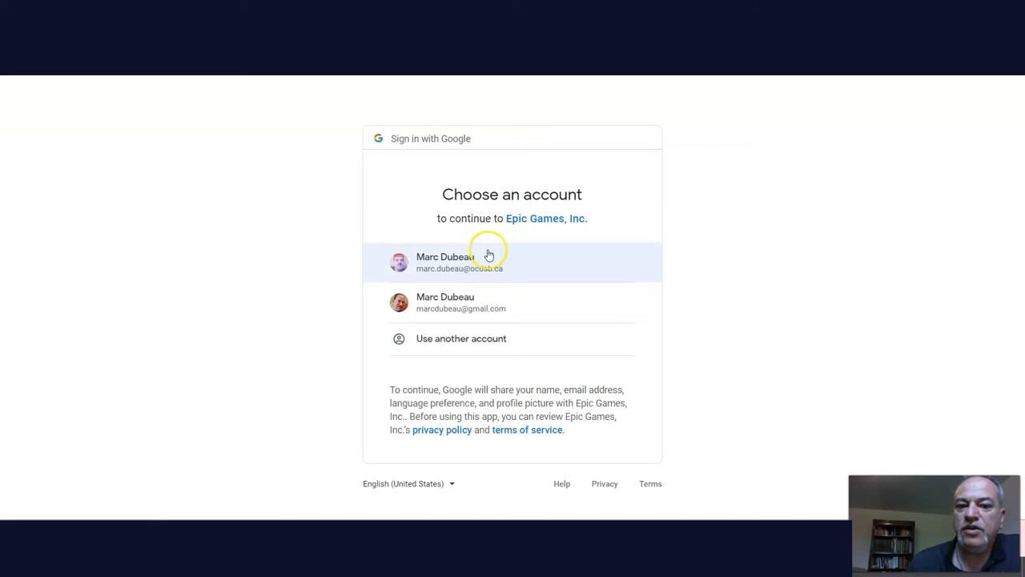
click(458, 263)
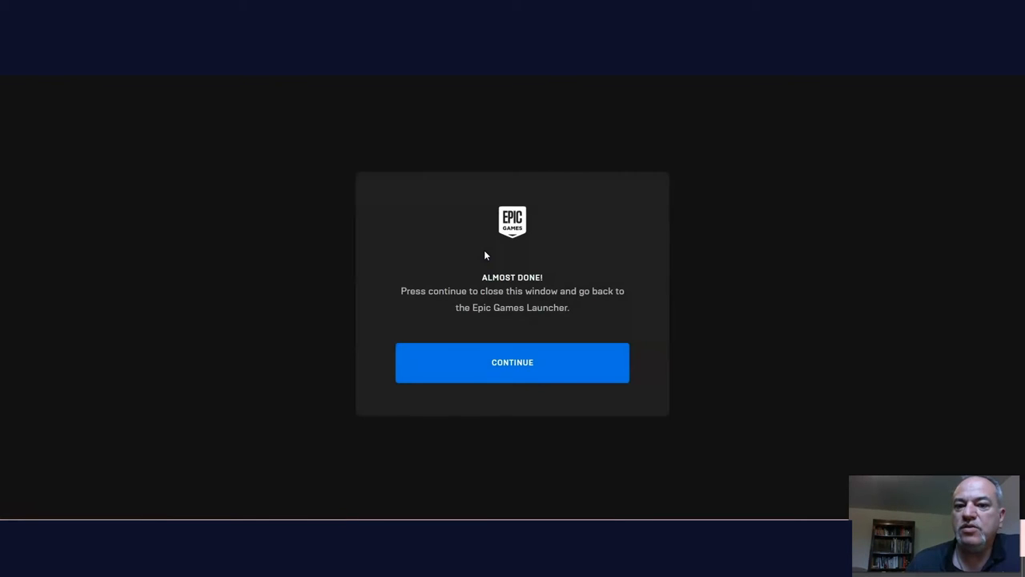
click(513, 362)
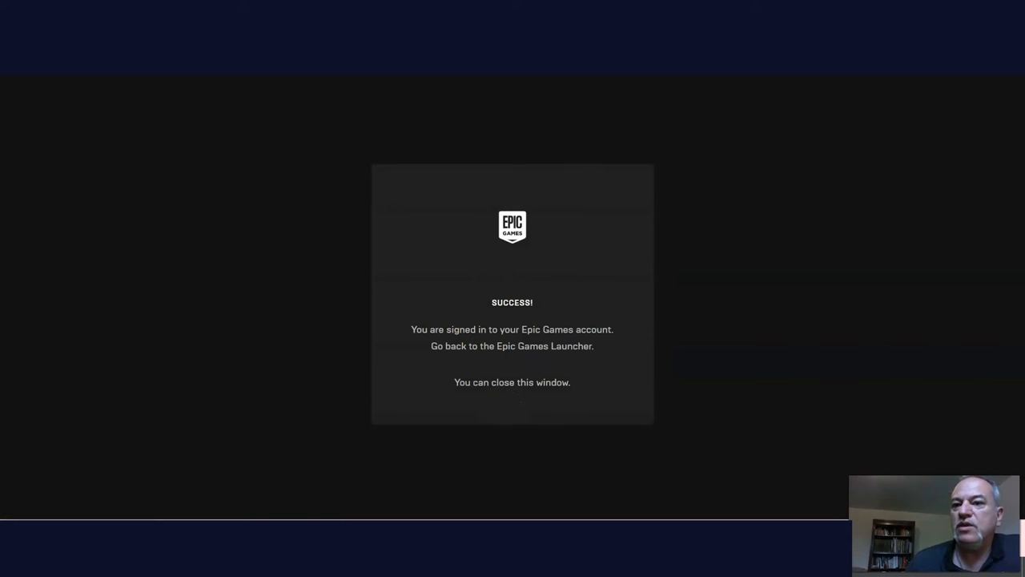
mouse_move(649, 344)
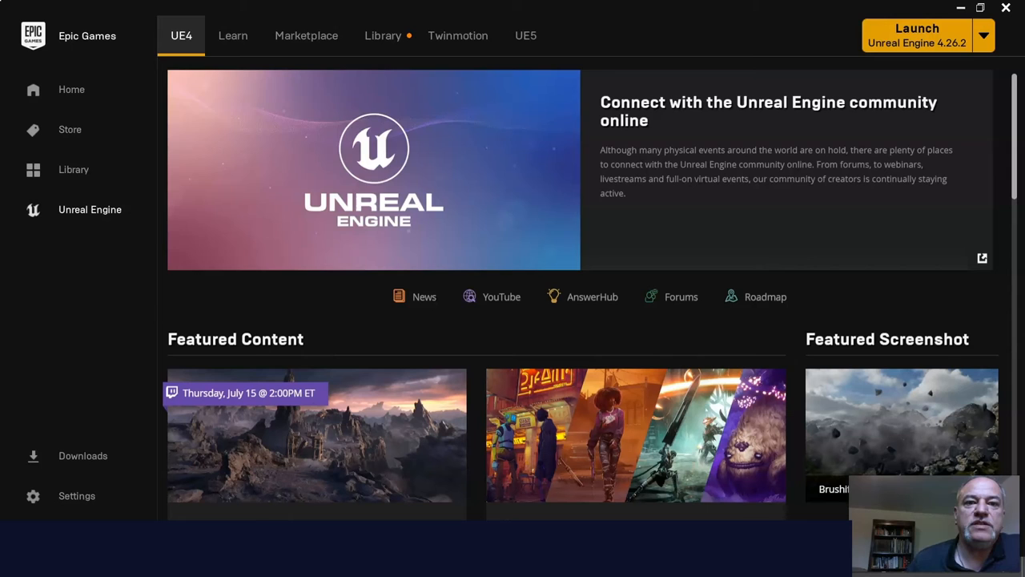
mouse_move(458, 35)
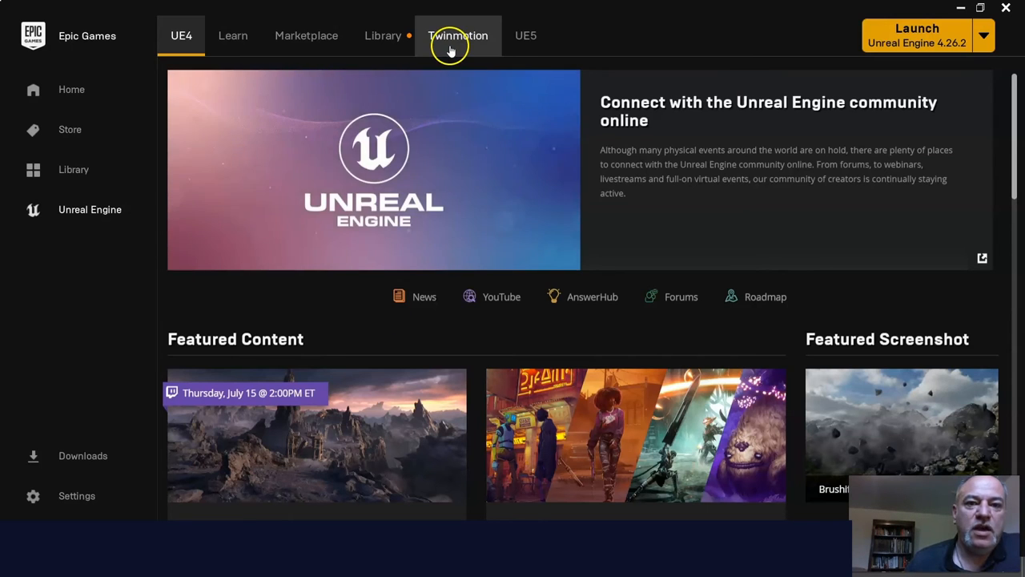
Install and launch Twinmotion EDU 2021.1.2 from its launcher page.
click(459, 36)
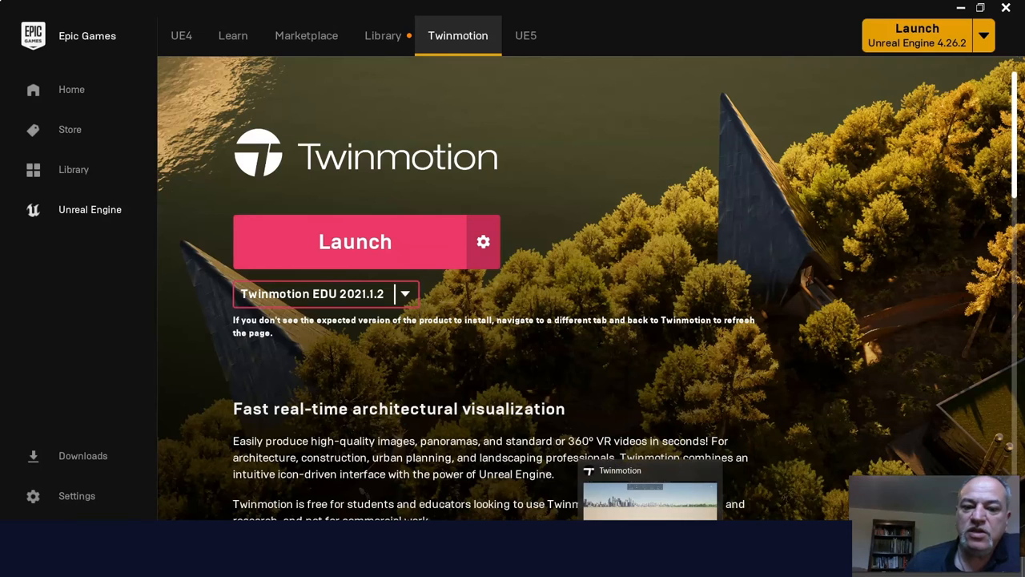
click(355, 240)
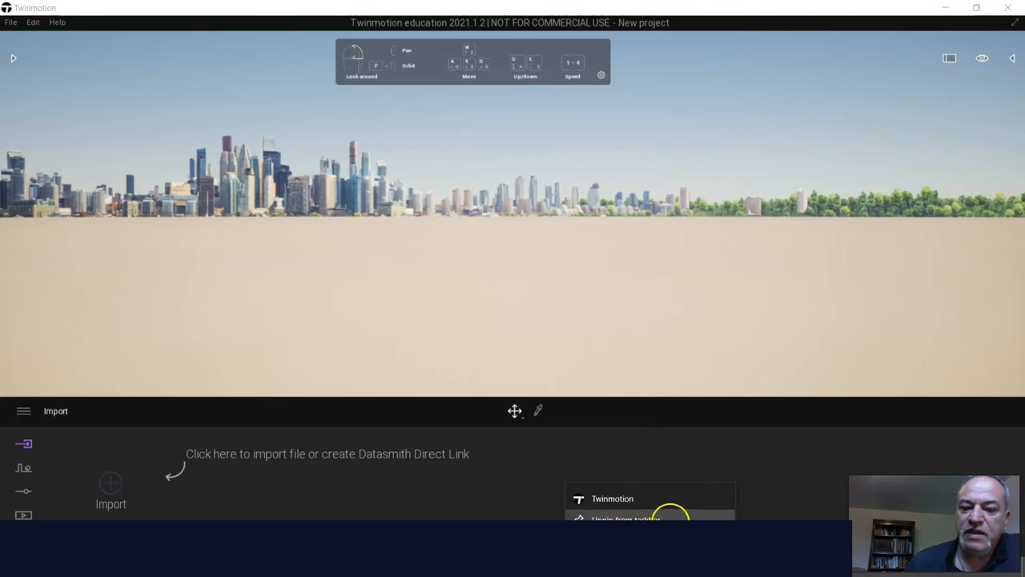
Bring the loaded new empty Twinmotion project window to the front.
click(320, 321)
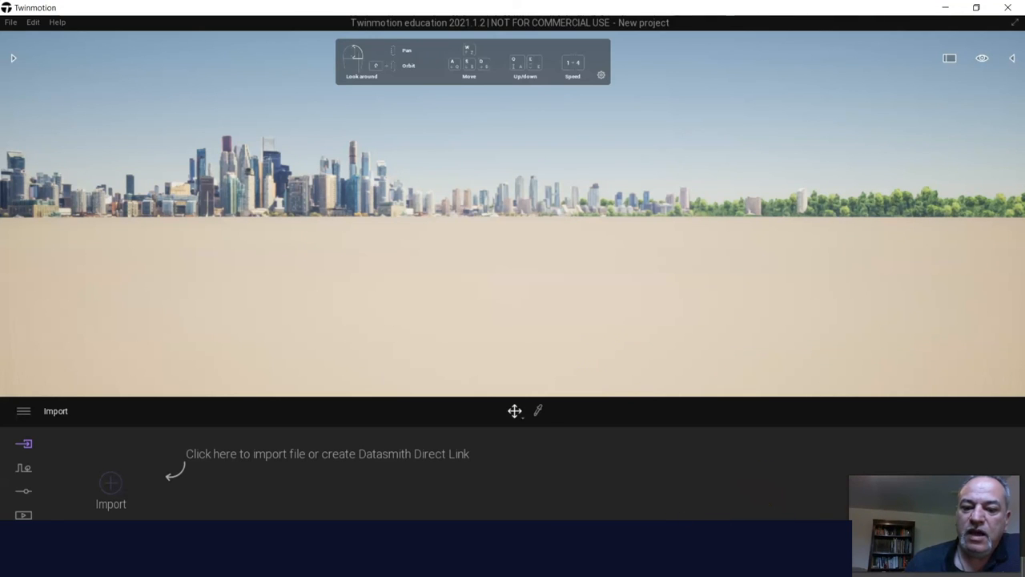